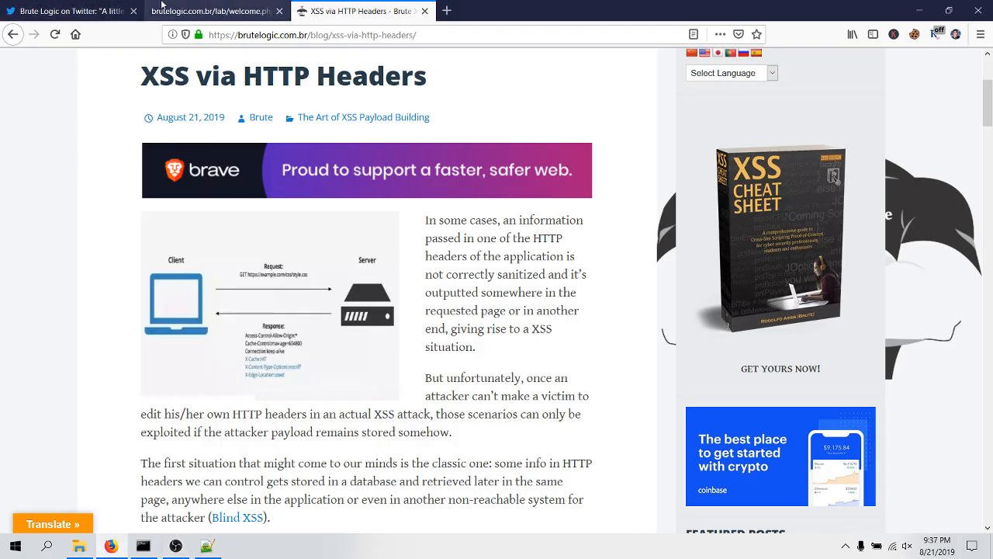
Switch from the XSS via HTTP Headers post to Brute Logic's lab-challenge tweet.
{"action": "left_click", "coordinate": [209, 10]}
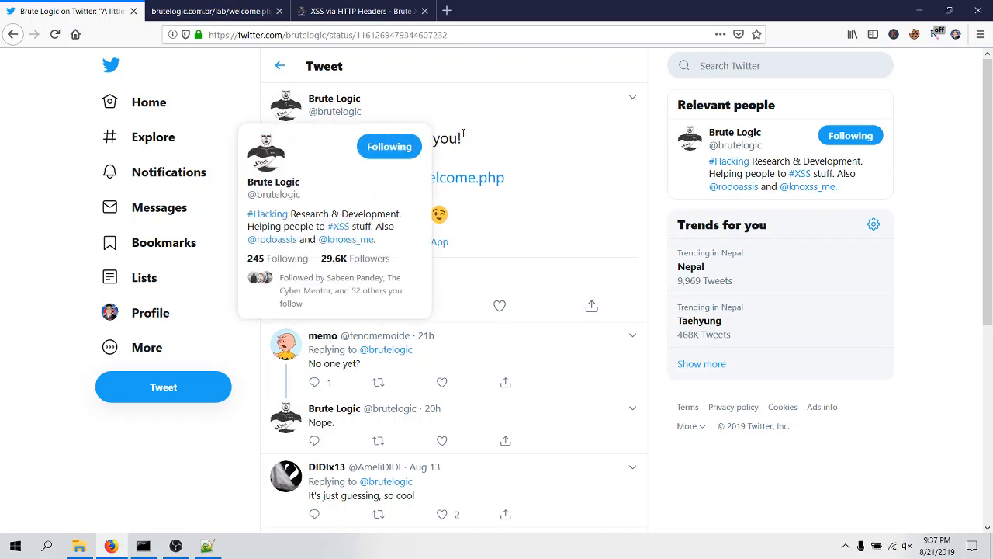
Return to the XSS via HTTP Headers post showing reflected-header curl examples.
{"action": "left_click", "coordinate": [360, 10]}
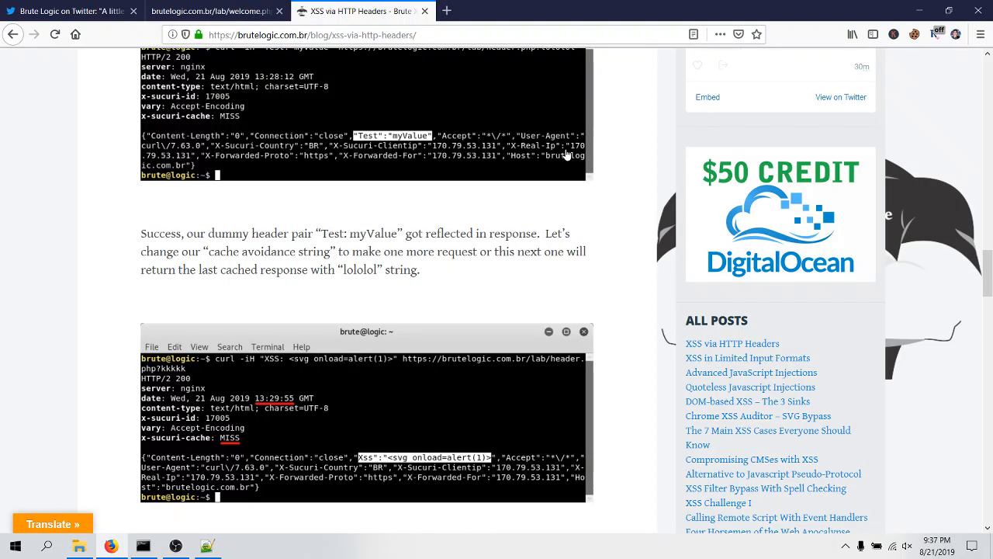
Scroll down the post to the cache HIT response example.
{"action": "scroll", "scroll_direction": "down", "scroll_amount": 3}
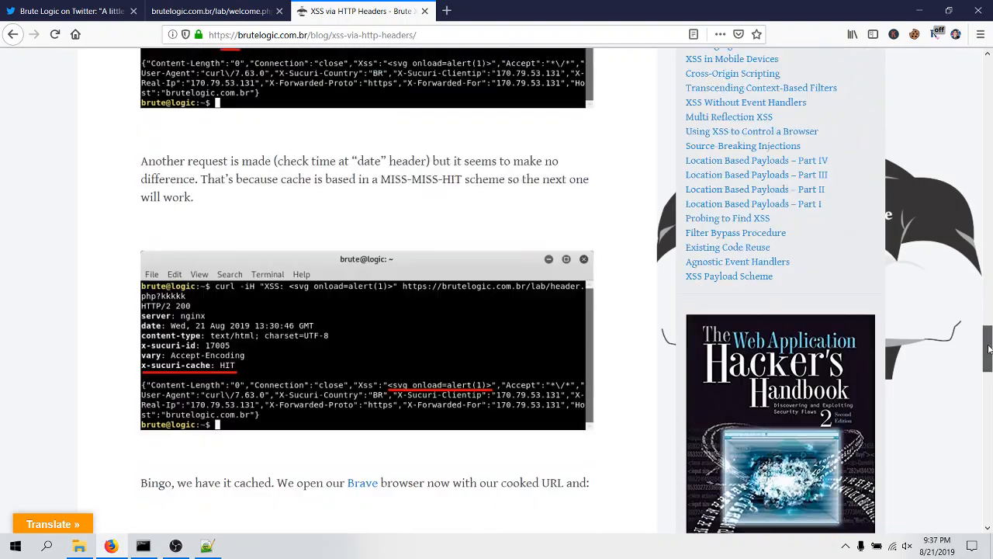
{"action": "scroll", "scroll_direction": "down", "scroll_amount": 3}
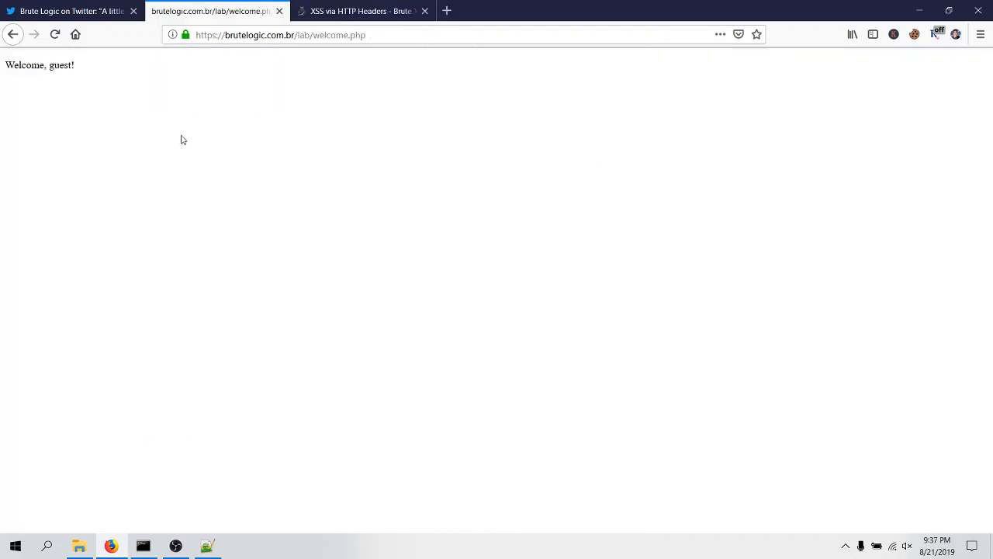
Show the brutelogic.com.br cookies, including PHPSESSID, in the storage inspector.
{"action": "left_click", "coordinate": [435, 34]}
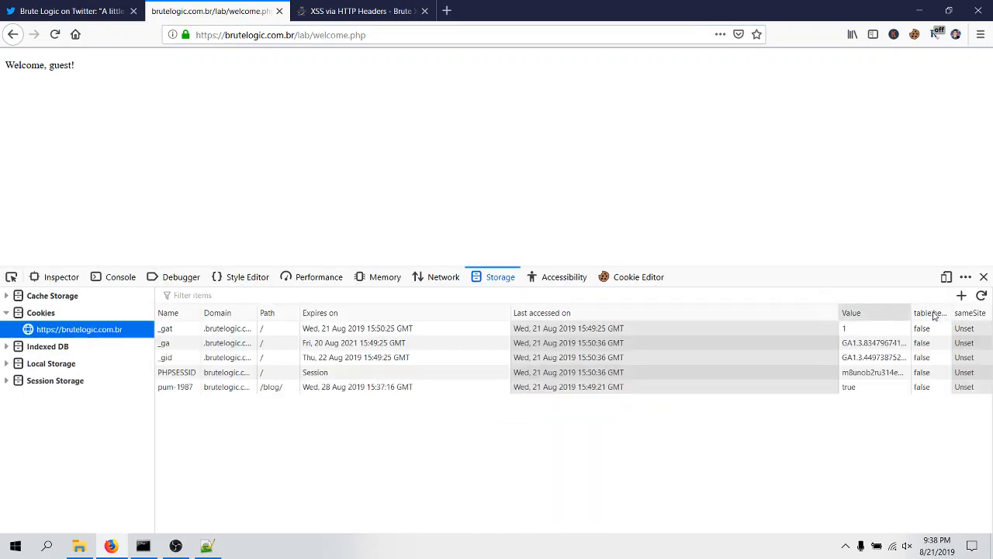
Add a /lab/ cookie named 'name' with value <svg/onload=alert()>.
{"action": "left_click", "coordinate": [175, 401]}
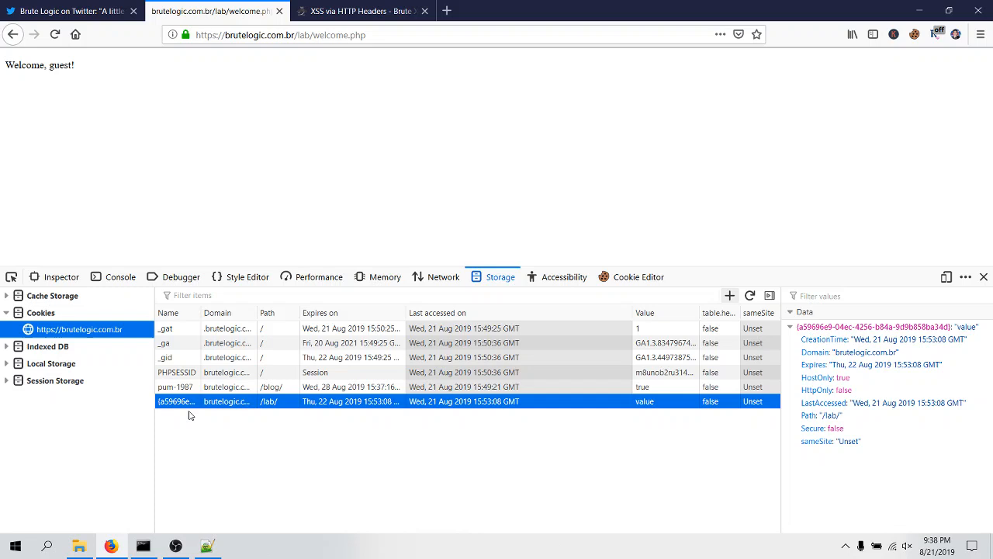
{"action": "type", "text": "name"}
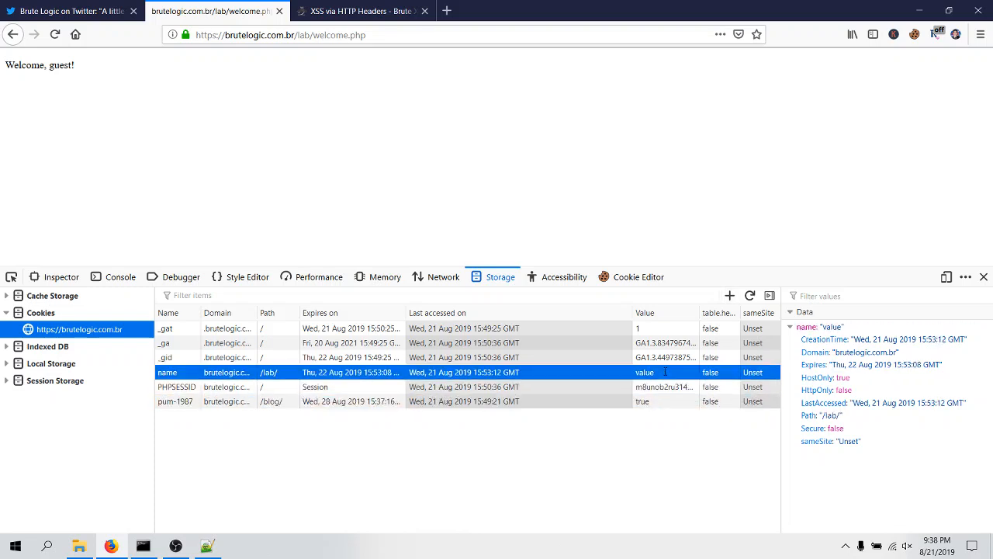
{"action": "type", "text": "<svg/onload="}
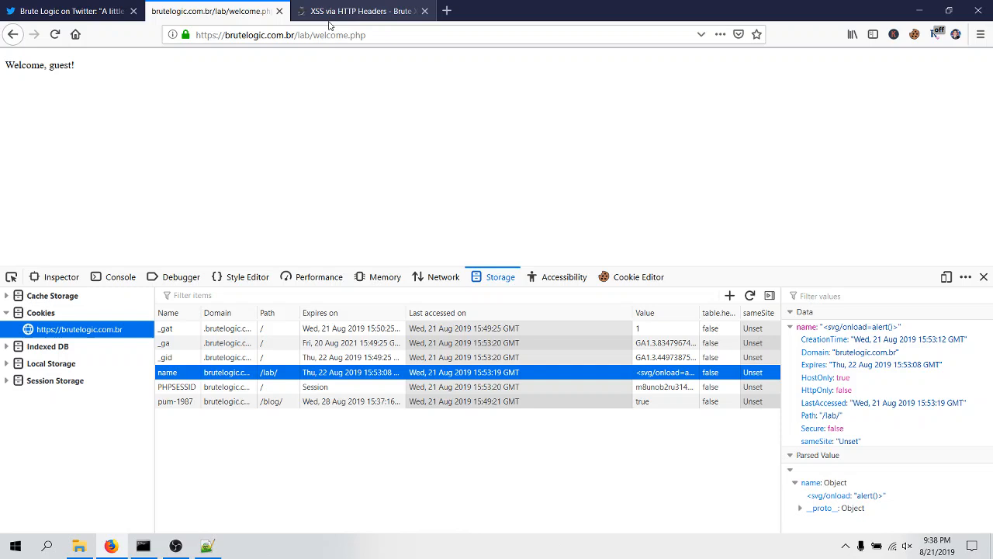
Reload the welcome page with ?helloworld appended, triggering the alert popup.
{"action": "left_click", "coordinate": [448, 34]}
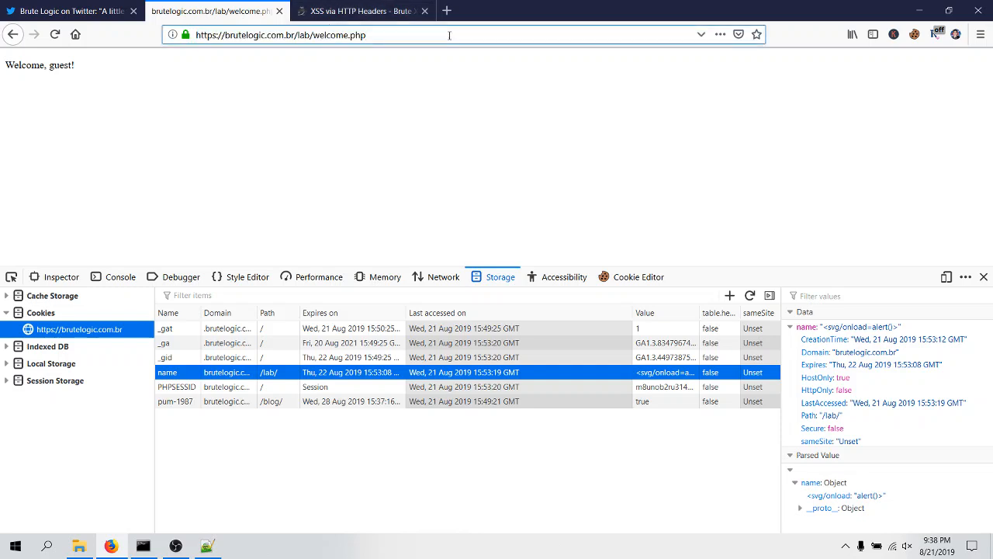
{"action": "type", "text": "?helloworld"}
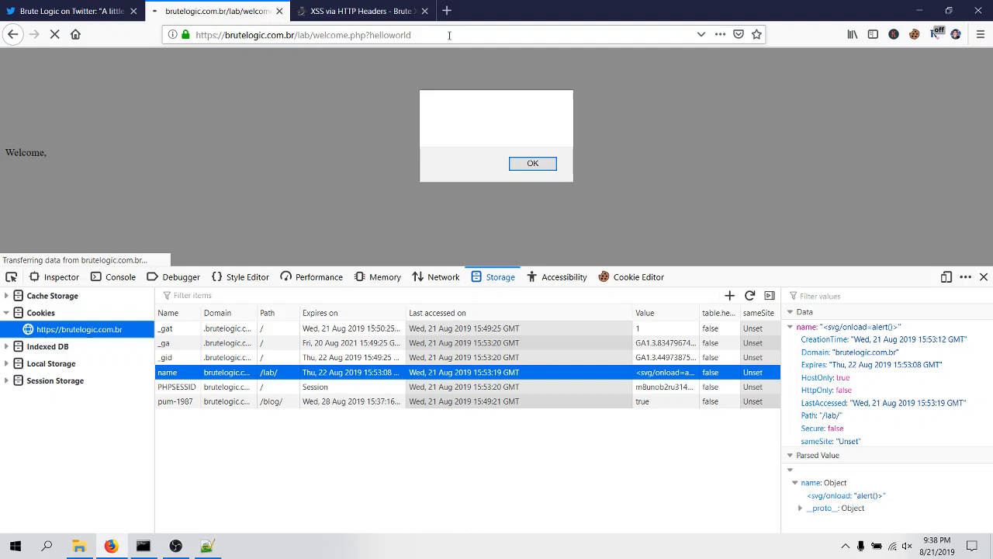
{"action": "mouse_move", "coordinate": [436, 35]}
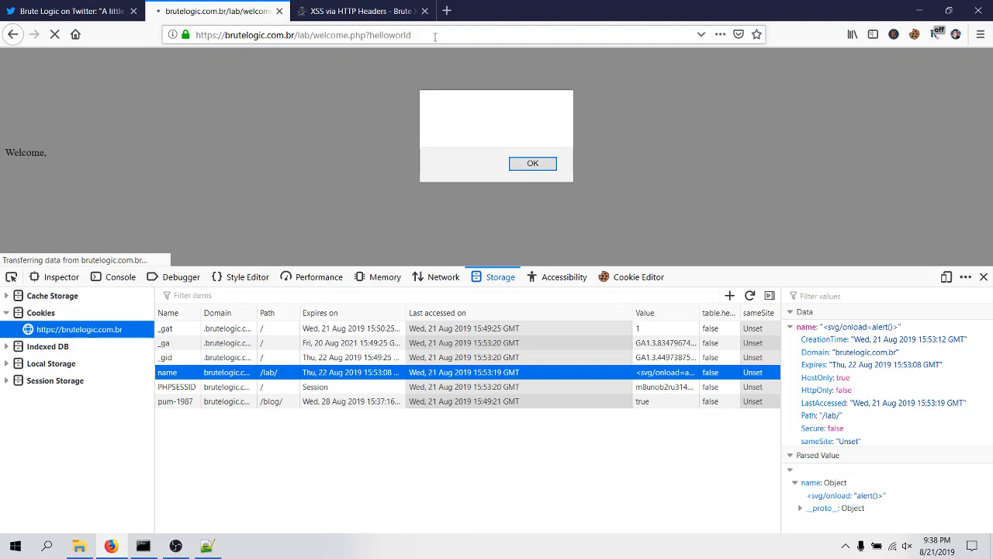